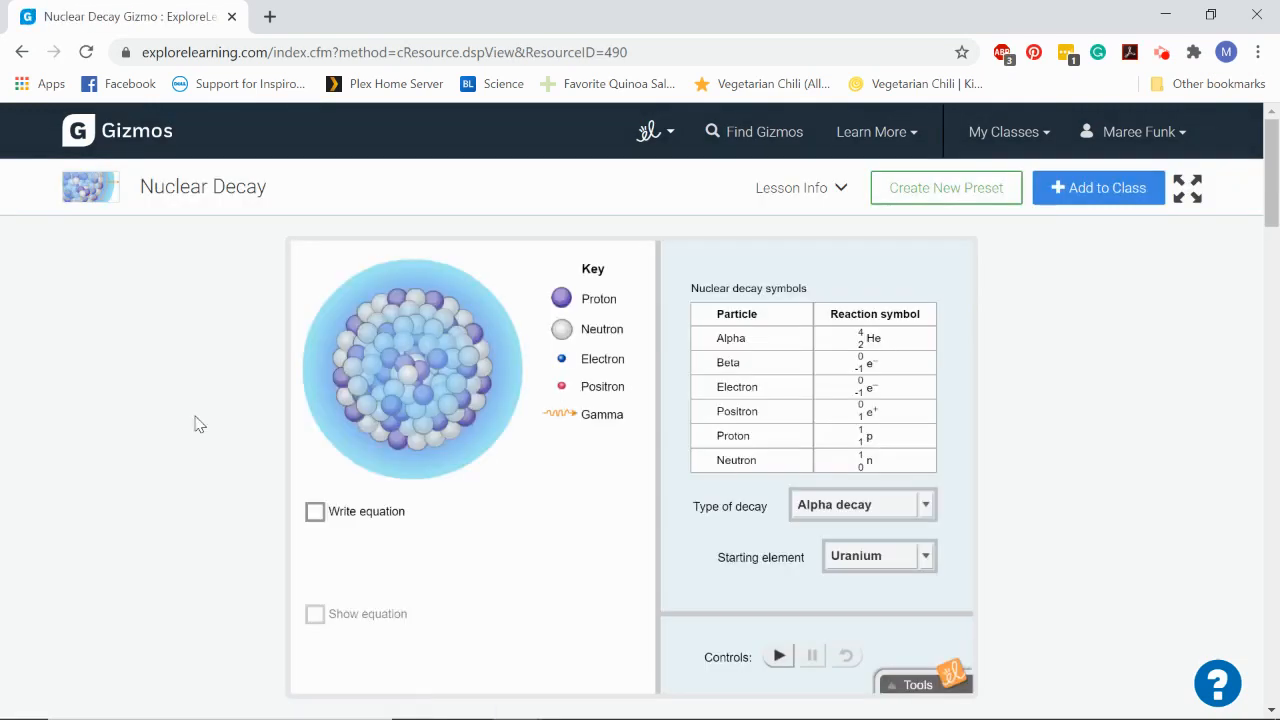
- Play the uranium-238 alpha decay, producing thorium-234 and a helium-4 particle
{"action": "scroll", "scroll_direction": "down", "scroll_amount": 3}
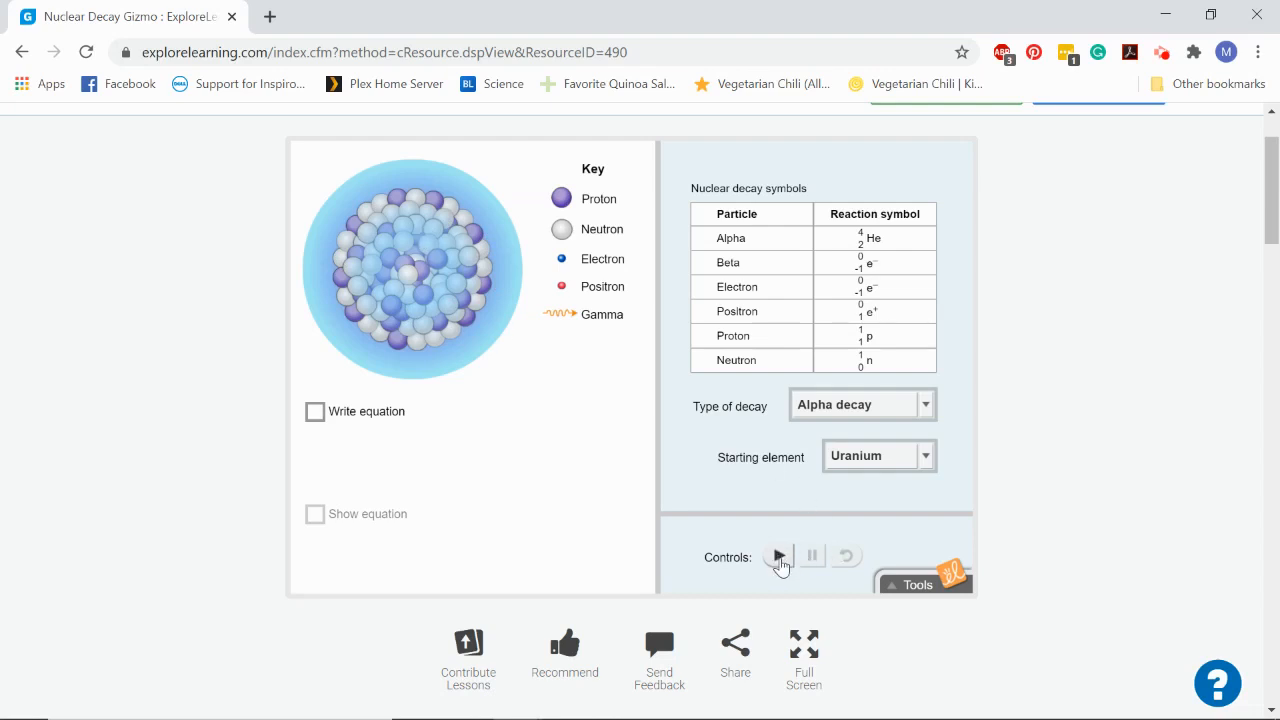
{"action": "left_click", "coordinate": [778, 557]}
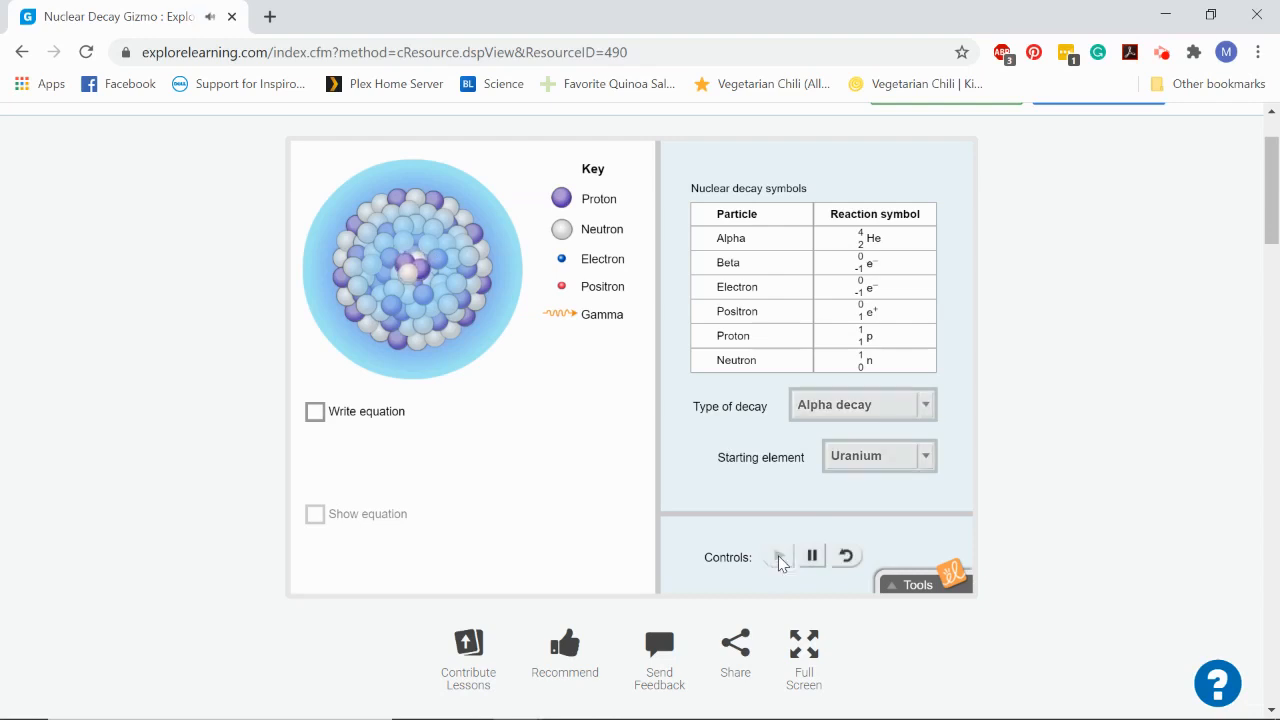
{"action": "left_click", "coordinate": [778, 556]}
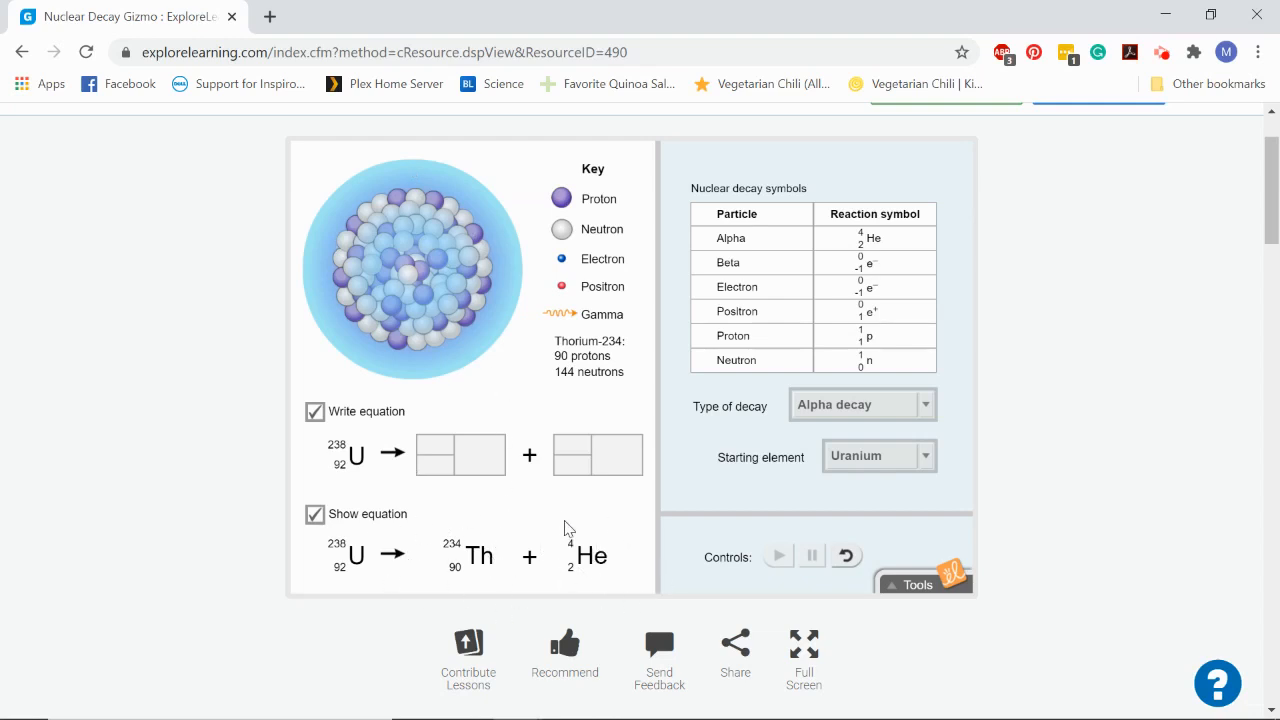
{"action": "mouse_move", "coordinate": [585, 502]}
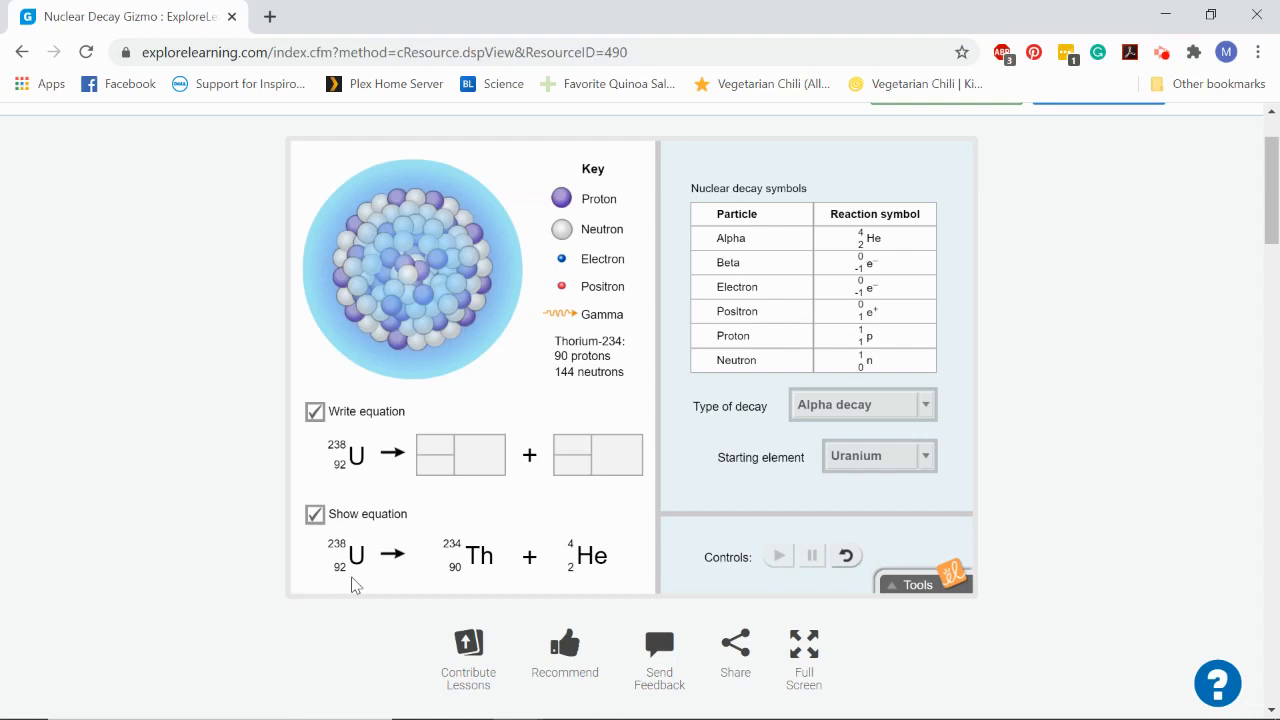
{"action": "mouse_move", "coordinate": [565, 555]}
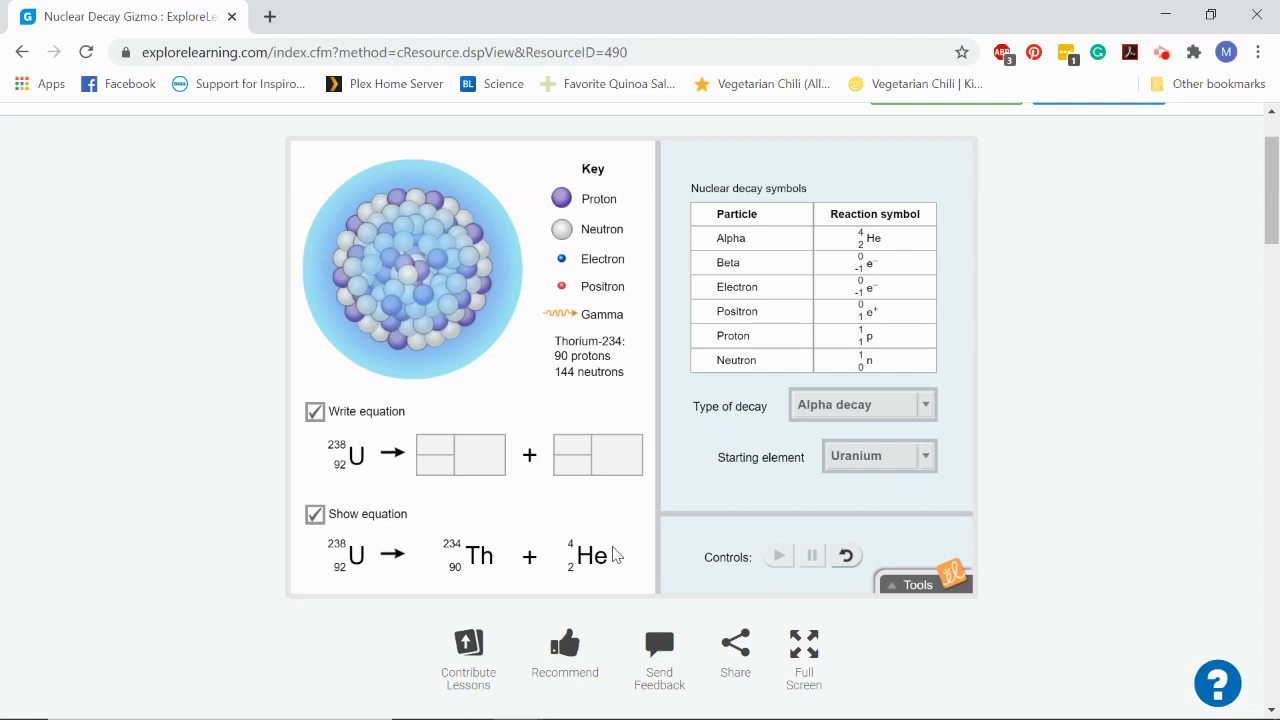
- Toggle the Show equation checkbox for the U-238 → Th-234 + He-4 alpha decay
{"action": "left_click", "coordinate": [315, 513]}
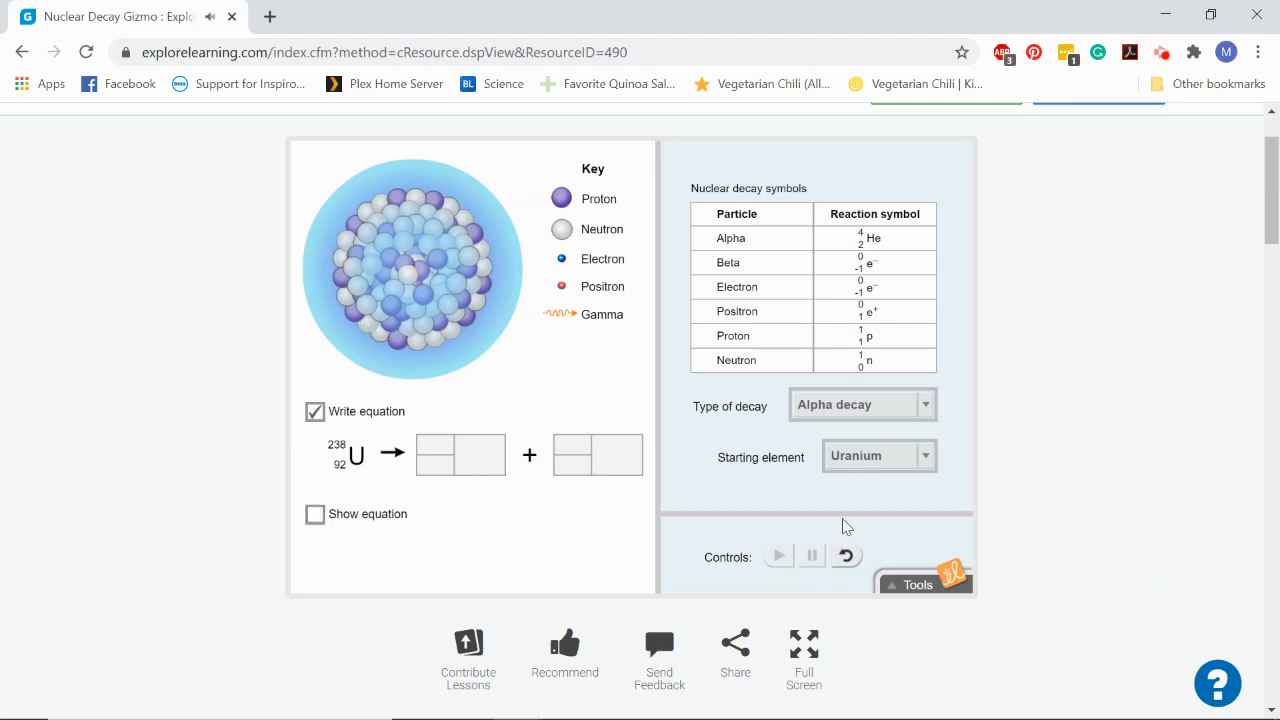
- Choose Radium as the starting element for alpha decay
{"action": "left_click", "coordinate": [878, 455]}
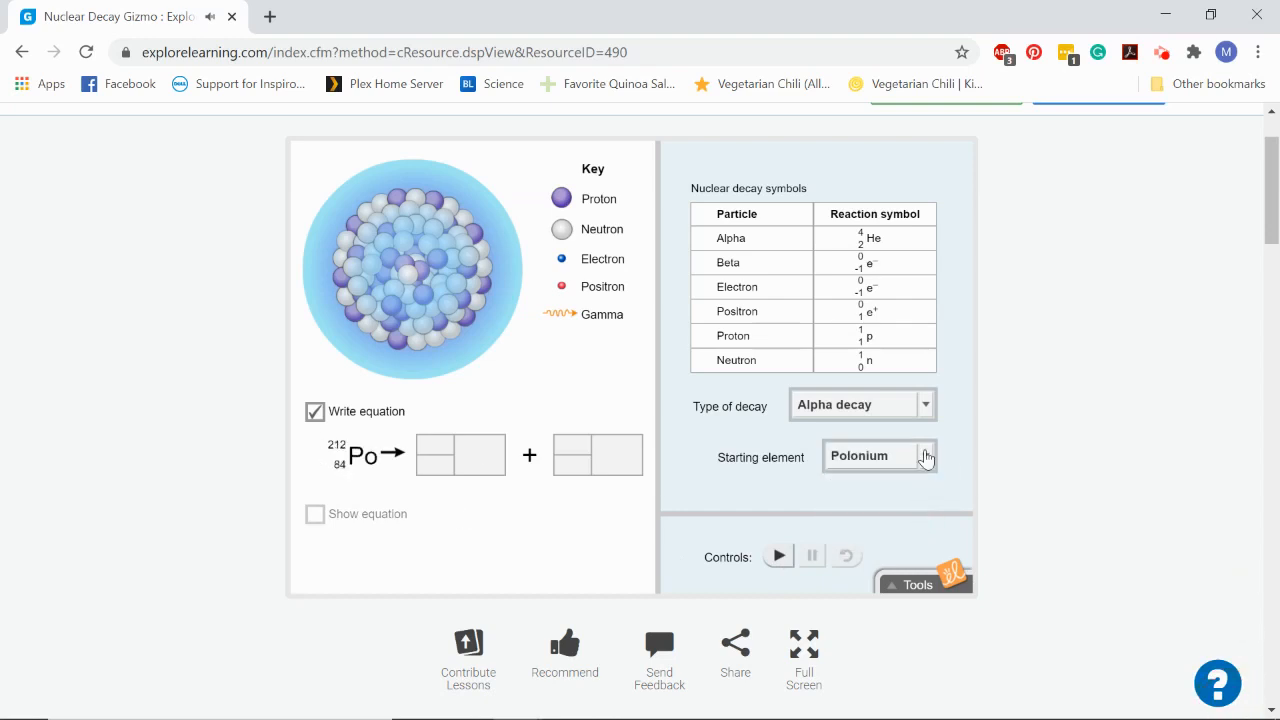
{"action": "left_click", "coordinate": [879, 455]}
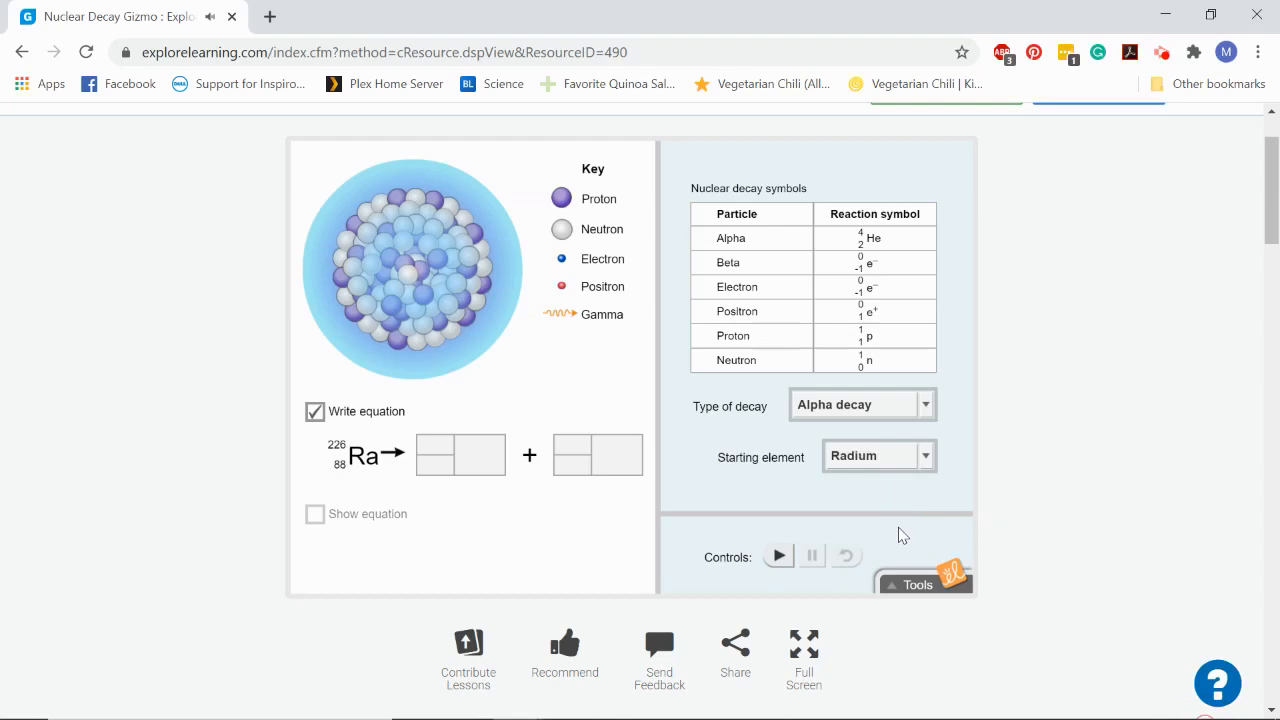
{"action": "mouse_move", "coordinate": [283, 469]}
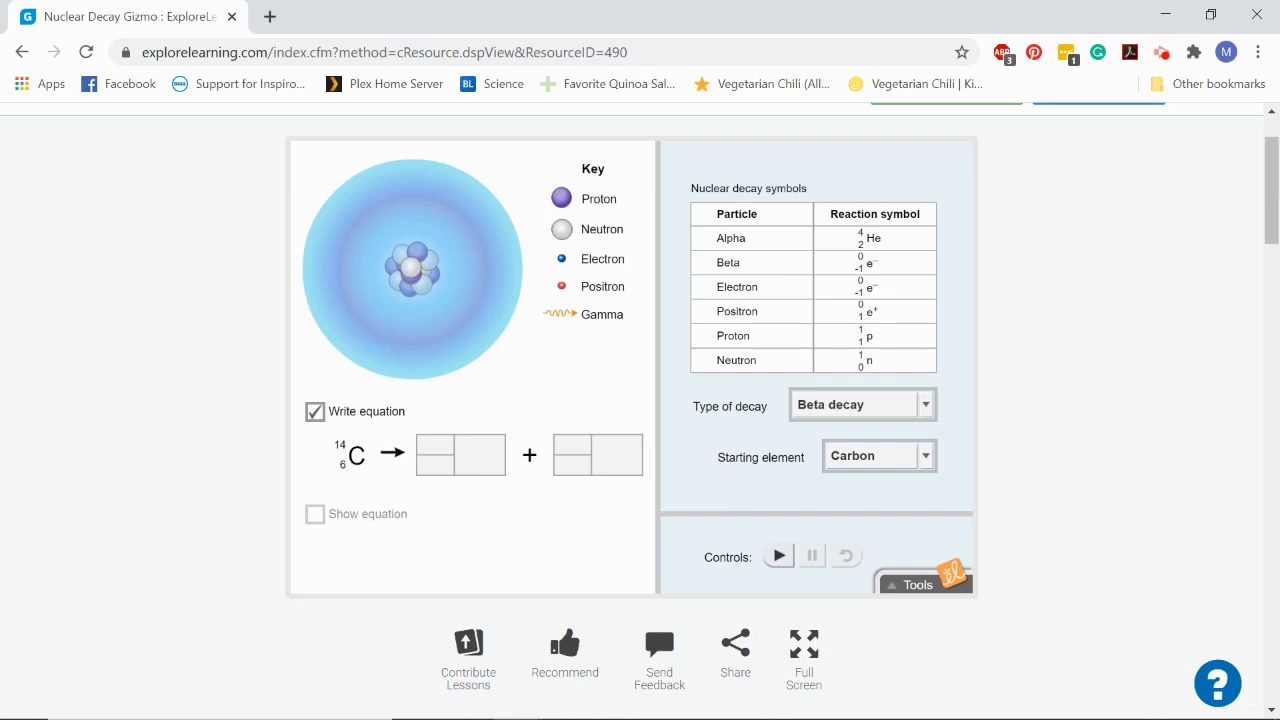
- Play the carbon-11 beta decay simulation
{"action": "left_click", "coordinate": [778, 555]}
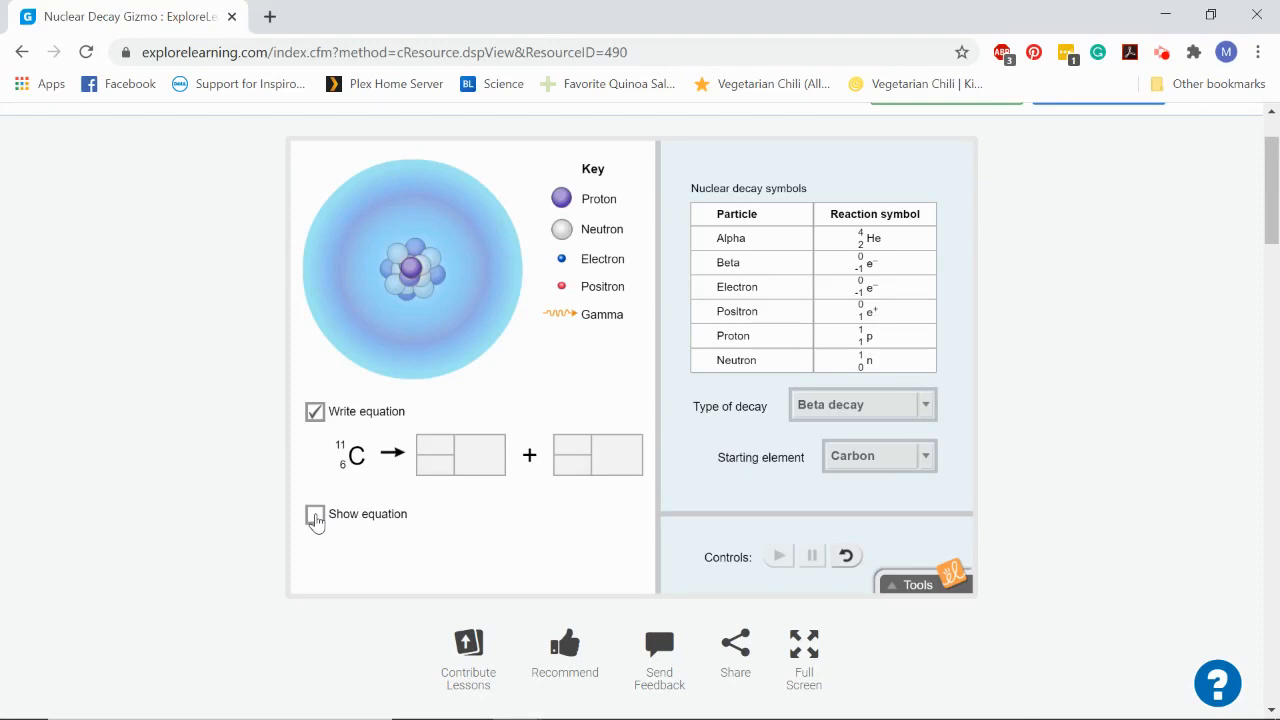
- Tick Show equation to display C-11 → N-11 + beta particle
{"action": "left_click", "coordinate": [315, 513]}
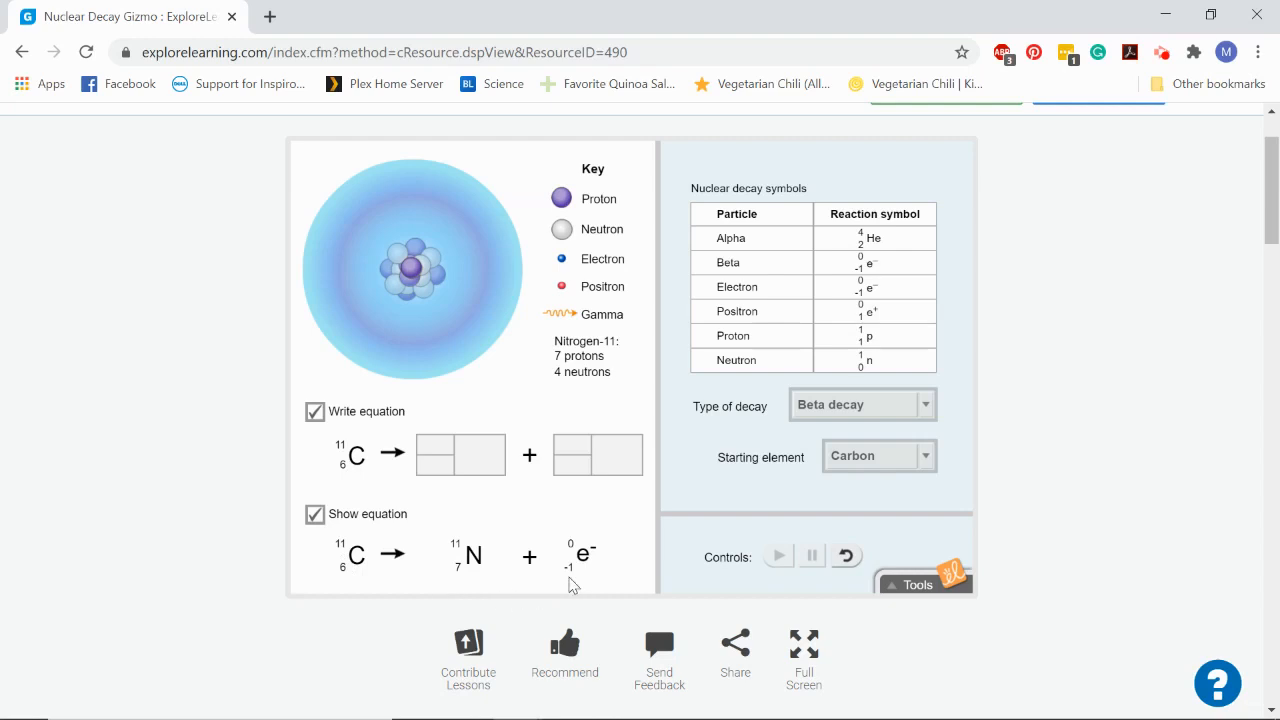